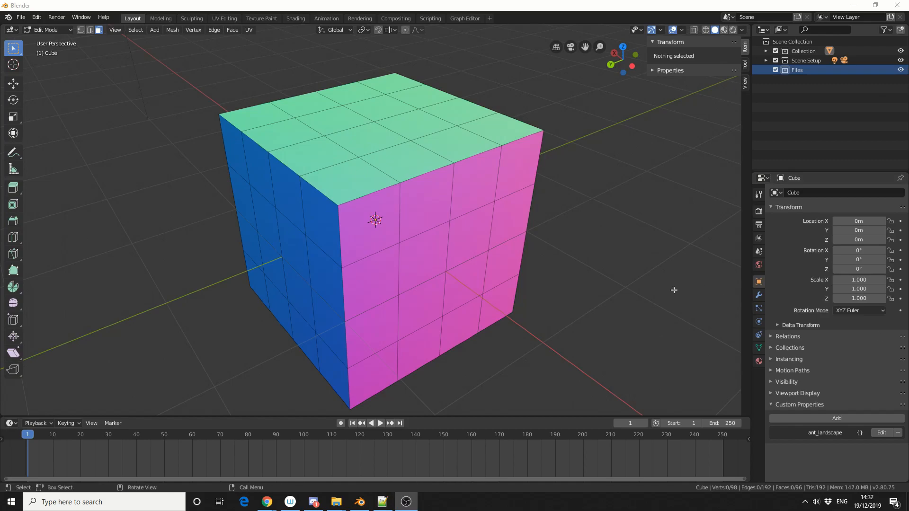
mouse_move(13, 204)
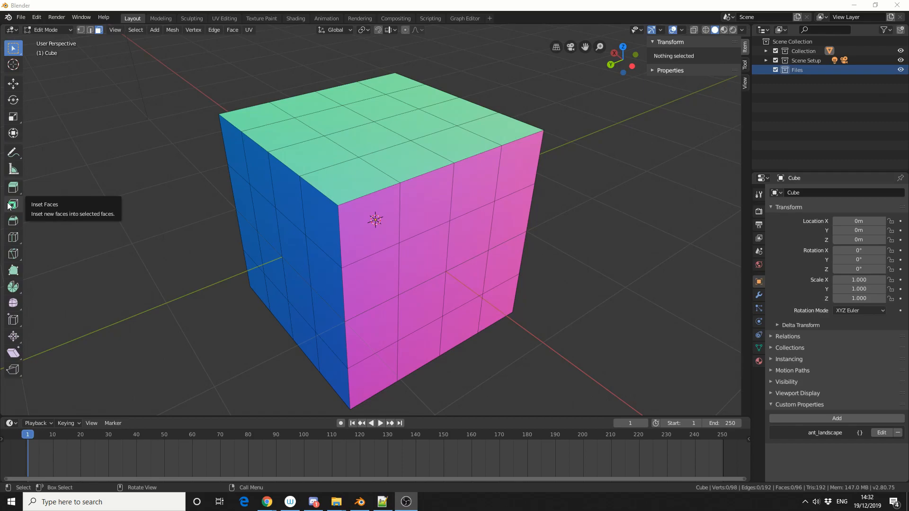
mouse_move(214, 30)
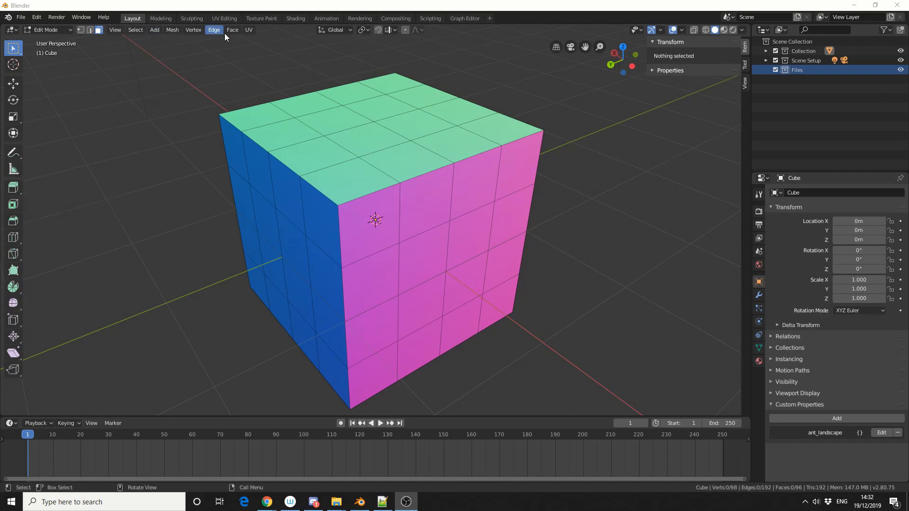
Browse the face operations, abandon a first attempt, and start insetting the pink-side face
left_click(232, 29)
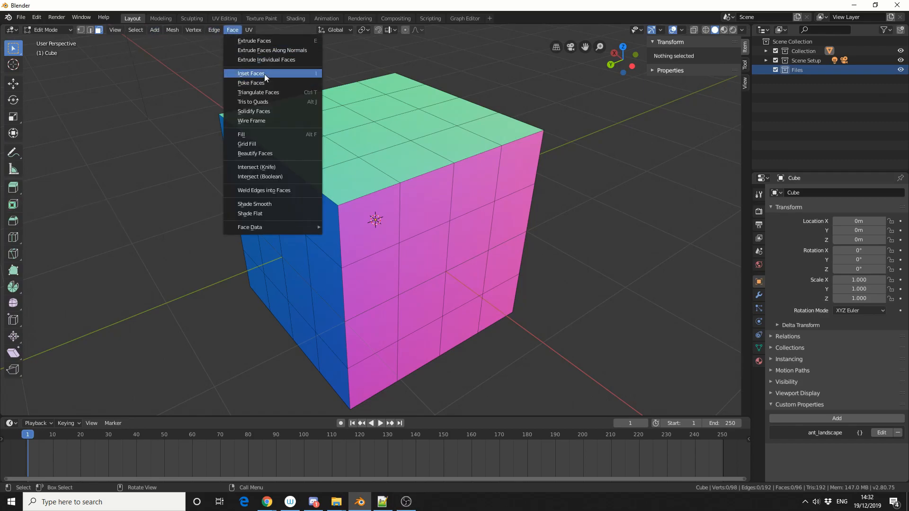
mouse_move(265, 76)
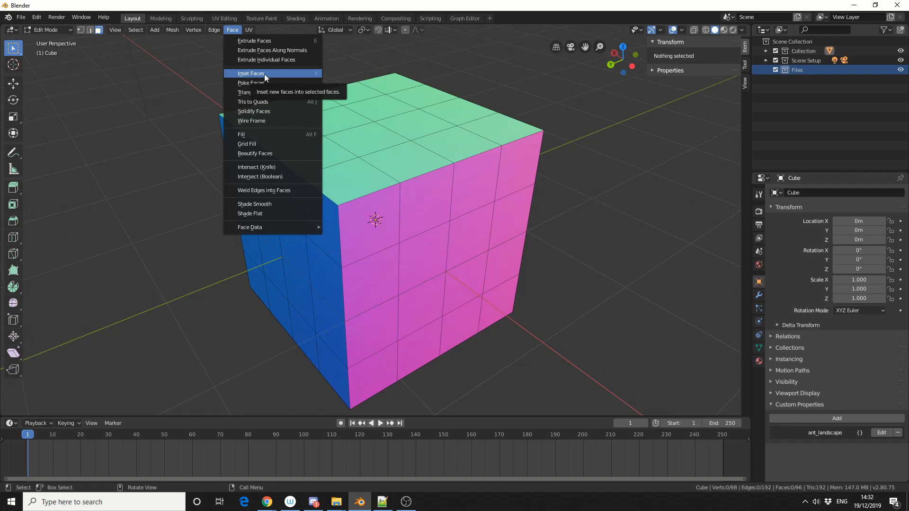
left_click(251, 73)
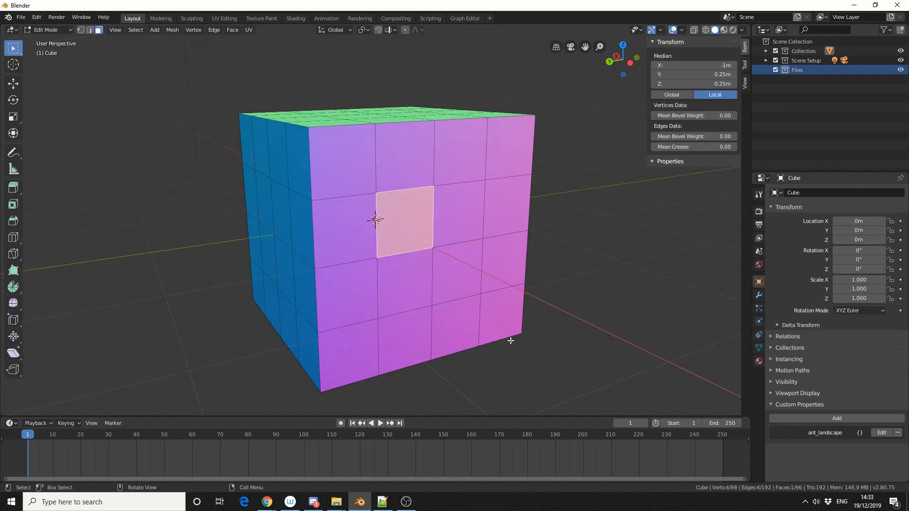
mouse_move(424, 234)
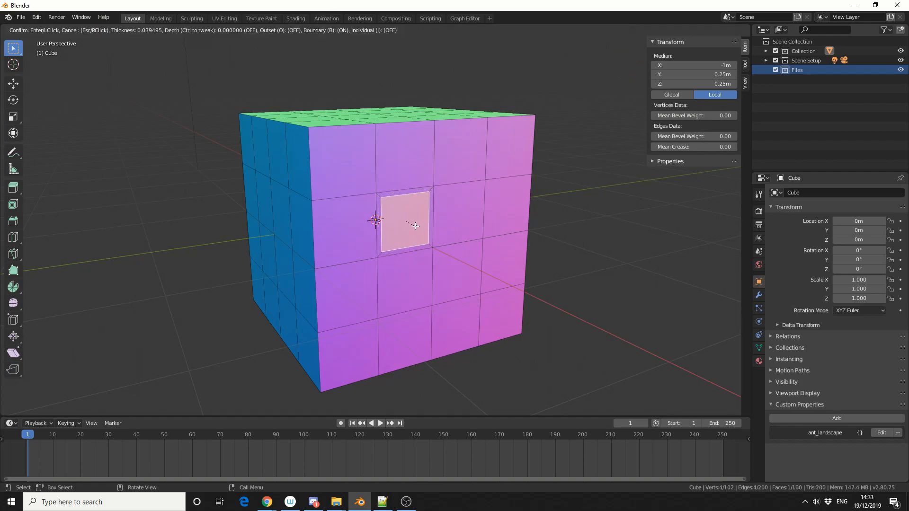
mouse_move(395, 215)
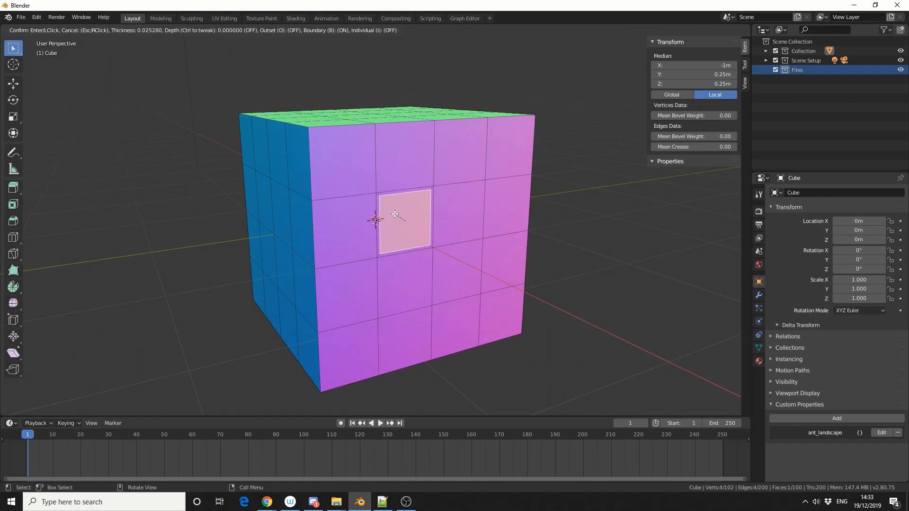
left_click(577, 216)
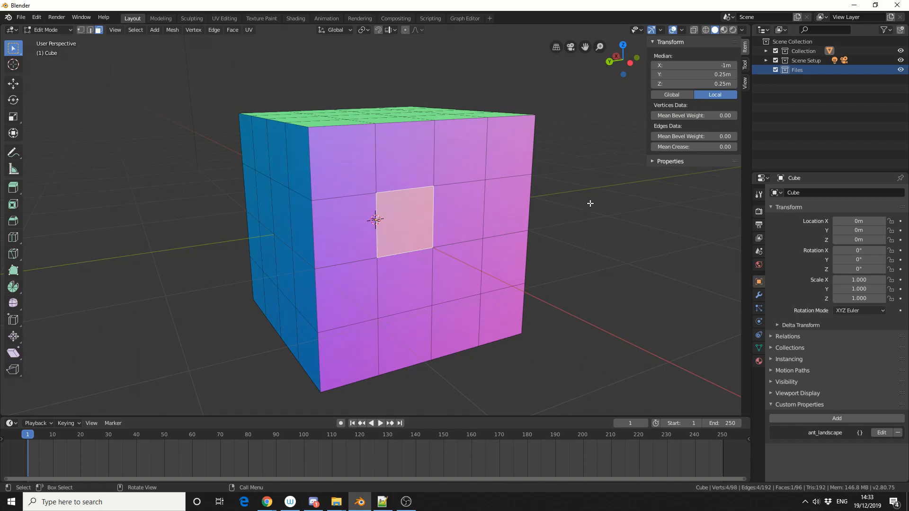
key("i")
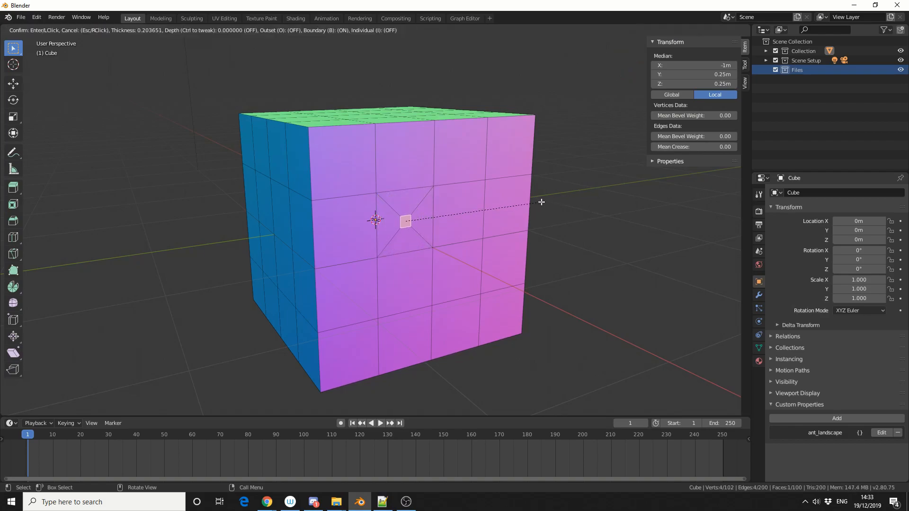
mouse_move(554, 202)
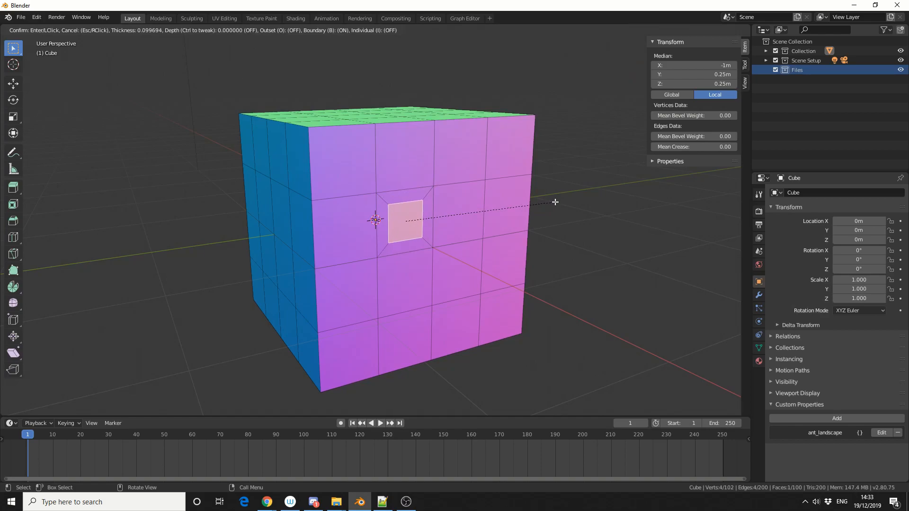
mouse_move(553, 206)
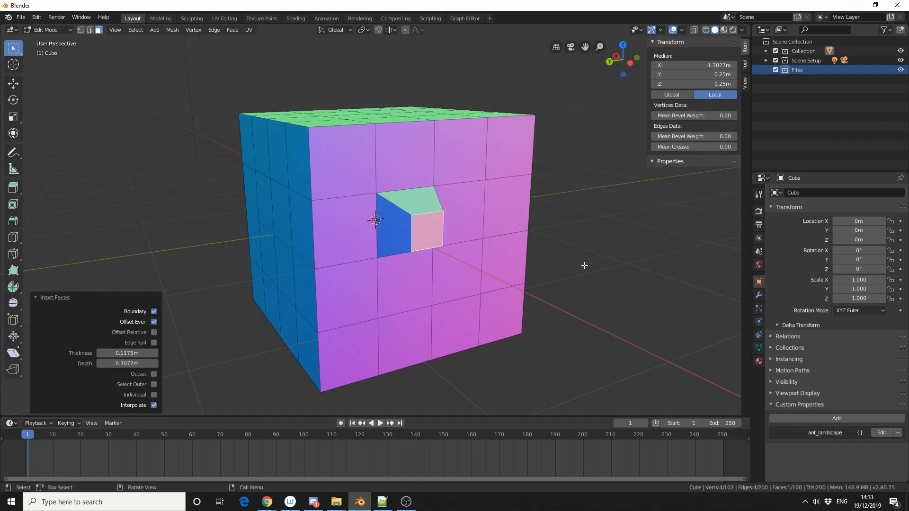
mouse_move(66, 333)
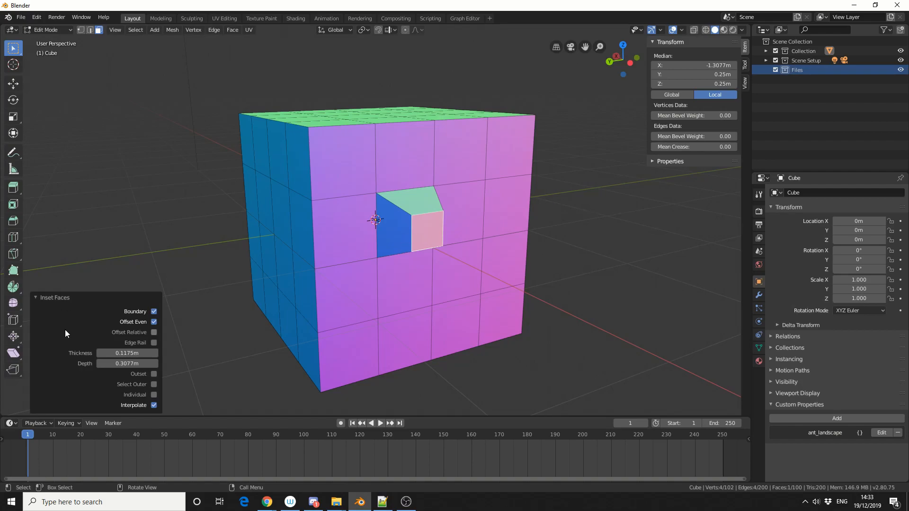
mouse_move(129, 333)
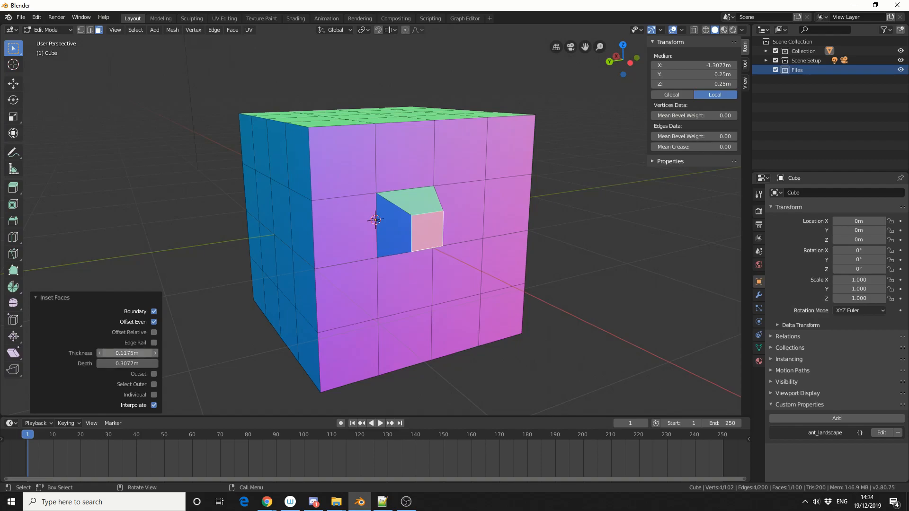
Reduce the window inset thickness to 0.06 m with a shallower depth, then deselect
left_click_drag(133, 353, 116, 353)
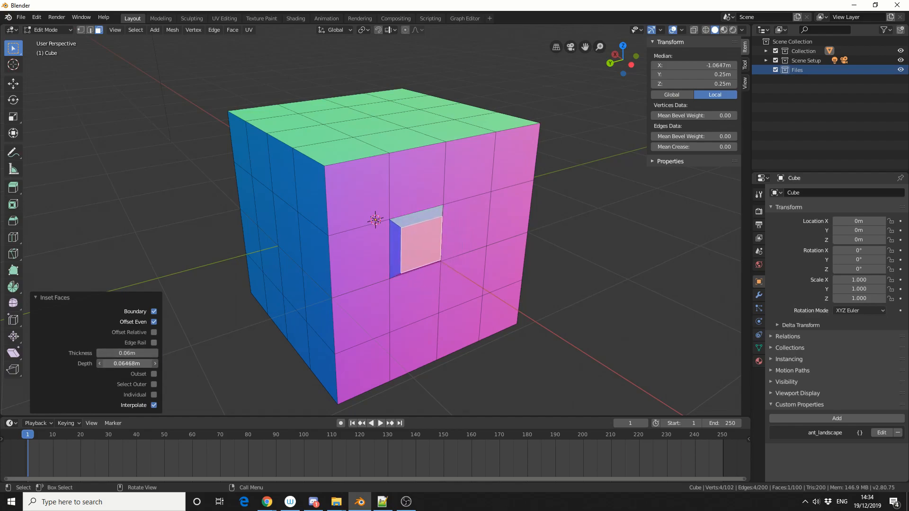
left_click(486, 378)
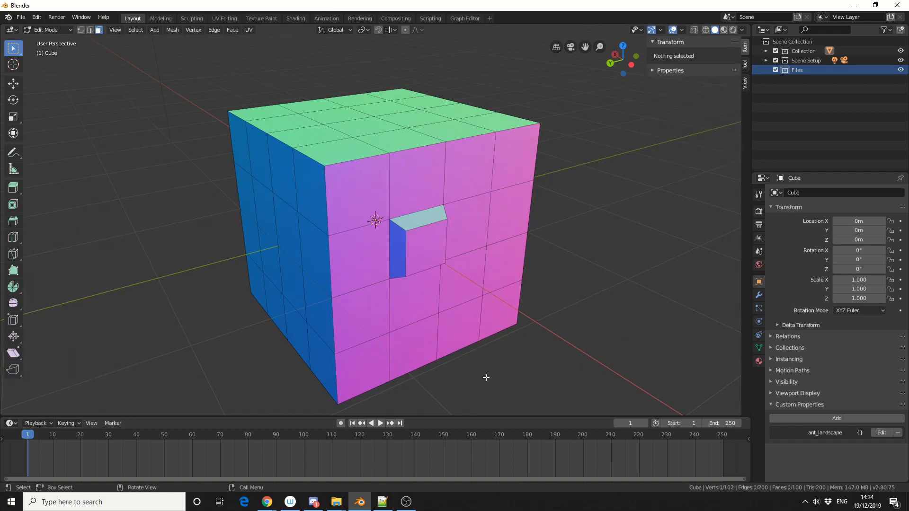
mouse_move(653, 335)
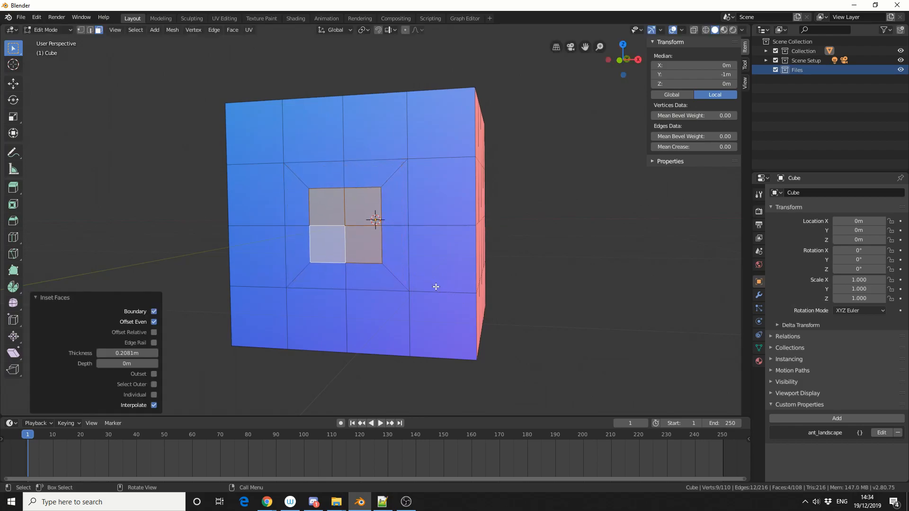
mouse_move(154, 384)
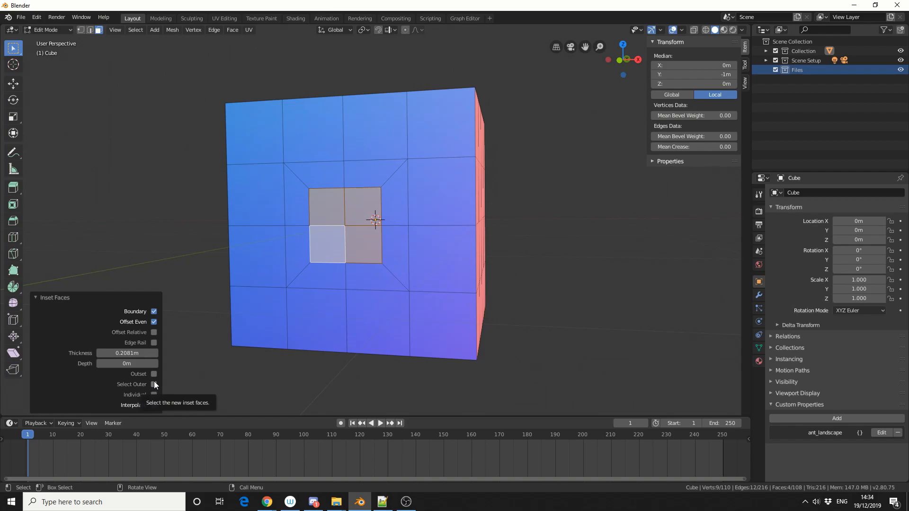
Enable Select Outer on the four-face blue-side inset to select the frame faces
left_click(153, 385)
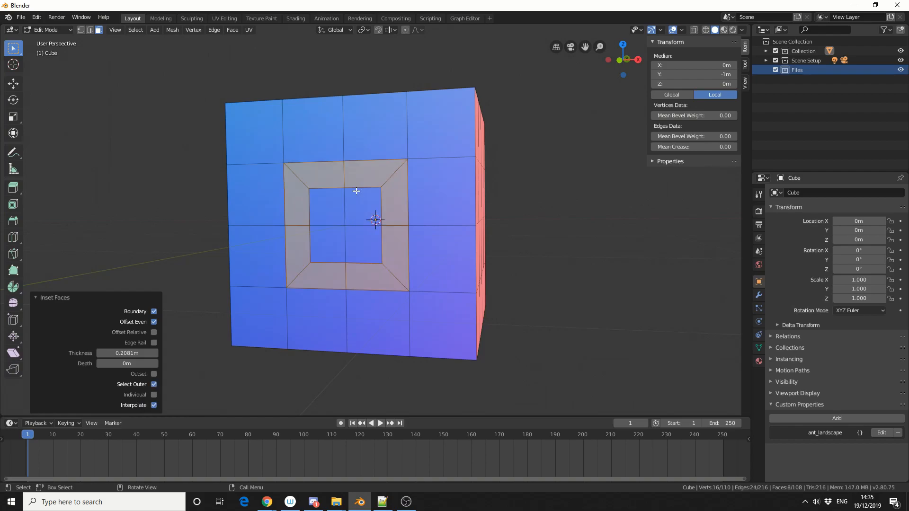
mouse_move(322, 179)
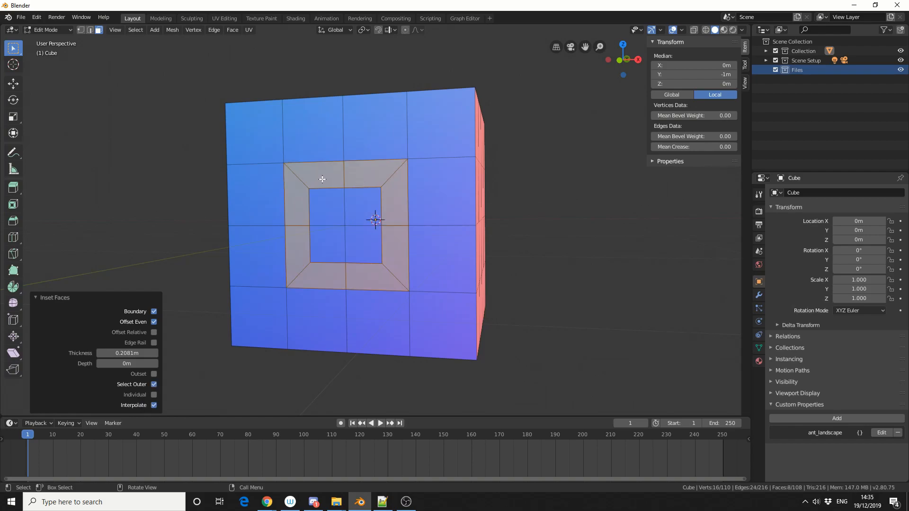
mouse_move(389, 219)
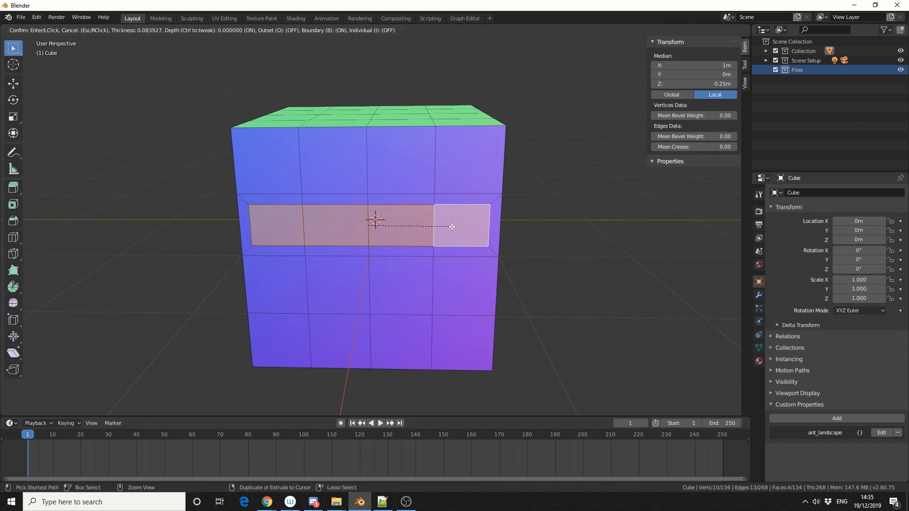
Confirm the inset of the middle row of four blue-side faces
left_click(452, 227)
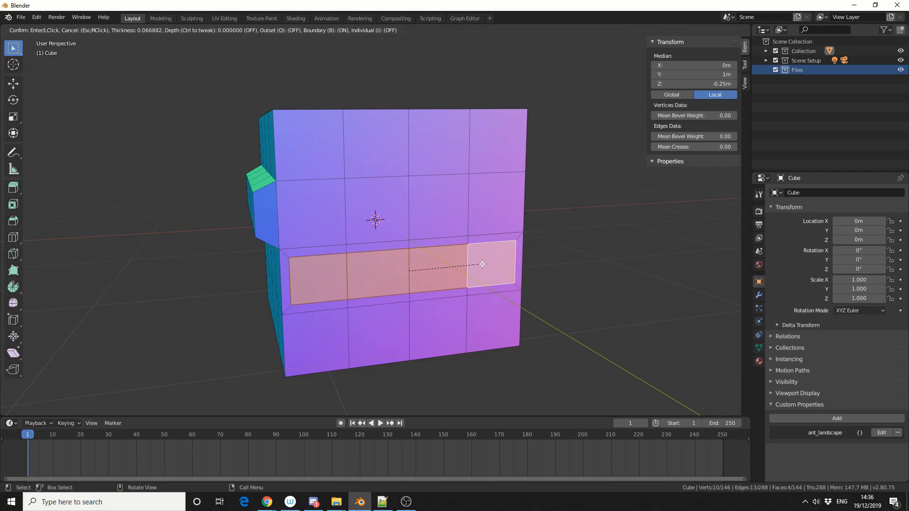
Inset the lower row of four faces on the other side
key("i")
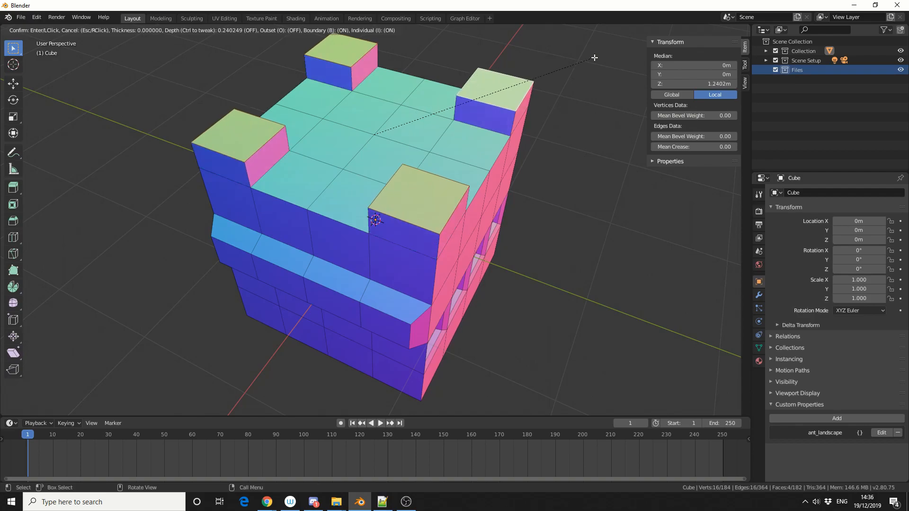
Confirm the individually inset top faces raised into four battlement blocks
left_click(501, 235)
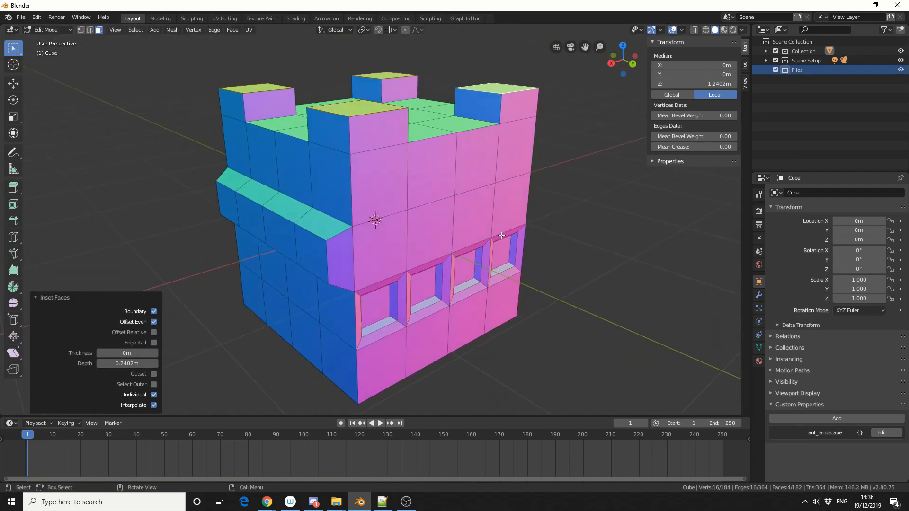